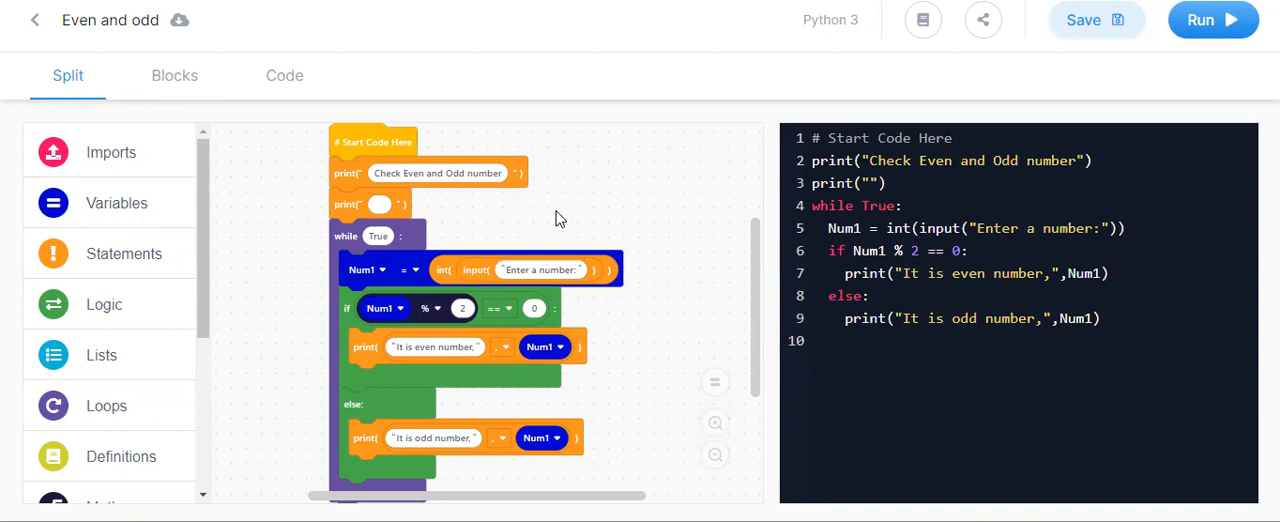
{"action": "mouse_move", "coordinate": [183, 42]}
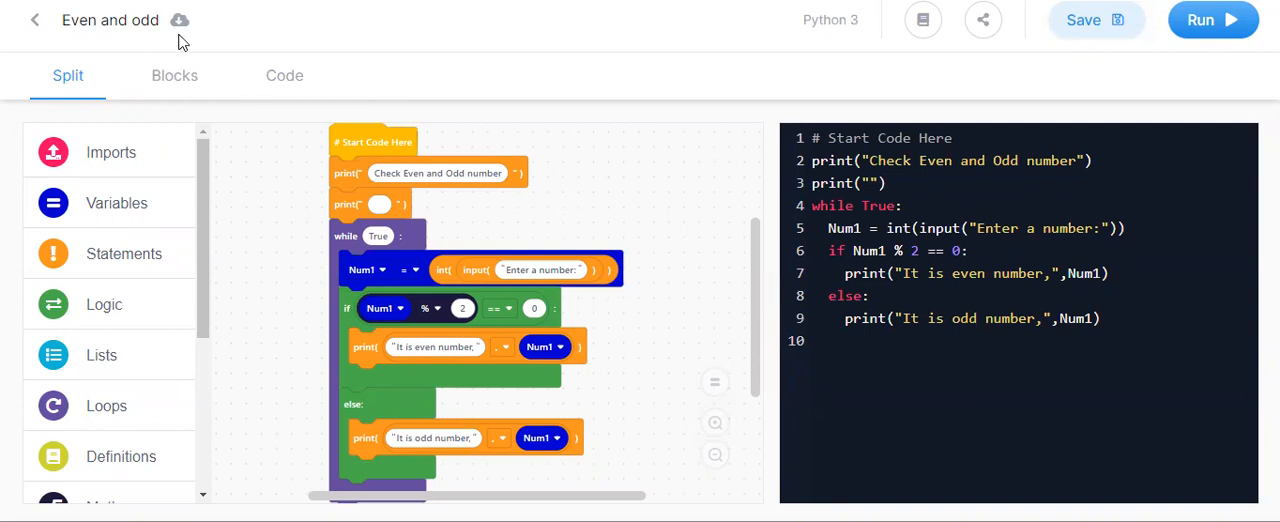
{"action": "mouse_move", "coordinate": [490, 78]}
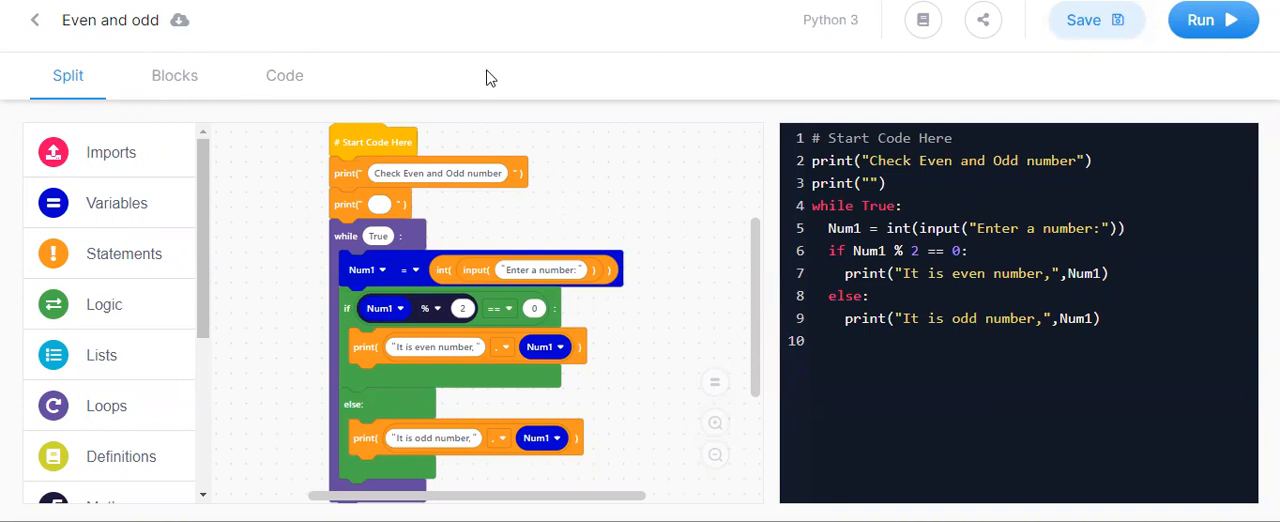
{"action": "mouse_move", "coordinate": [463, 410]}
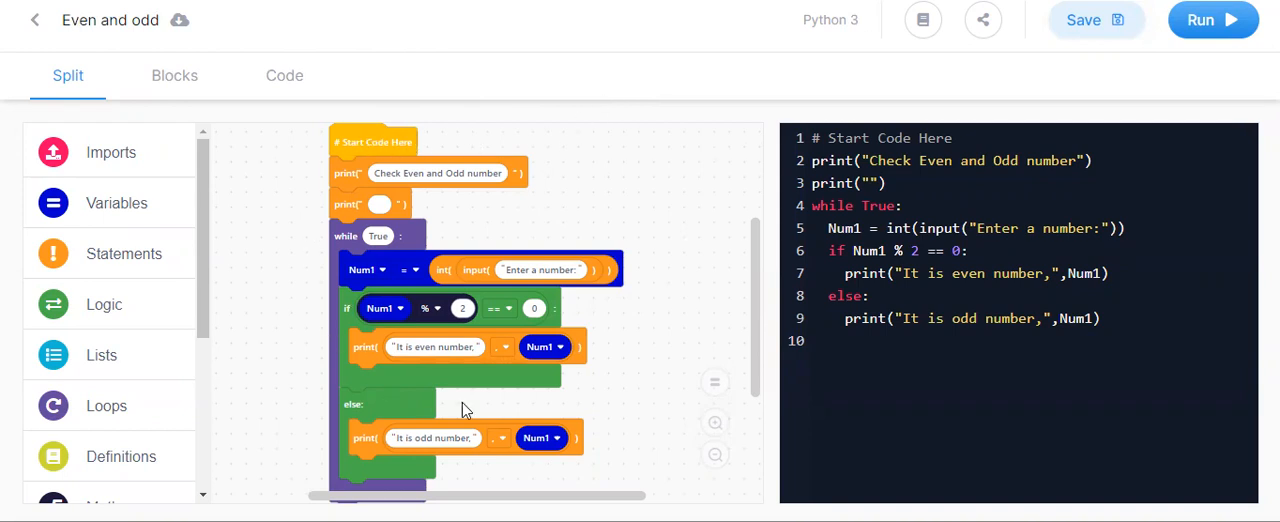
{"action": "mouse_move", "coordinate": [1182, 210]}
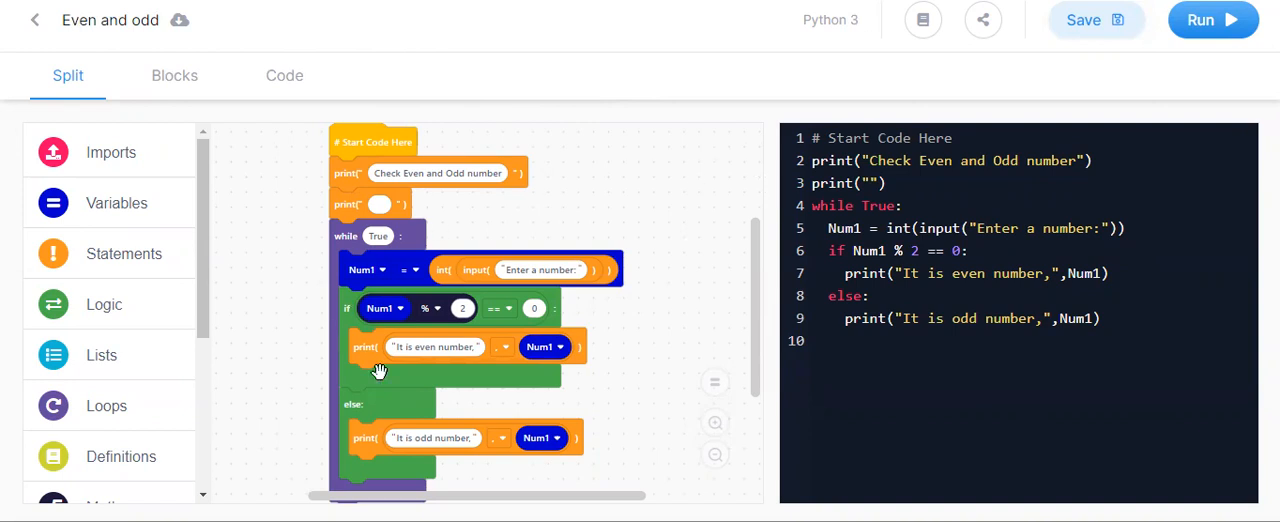
{"action": "mouse_move", "coordinate": [808, 228]}
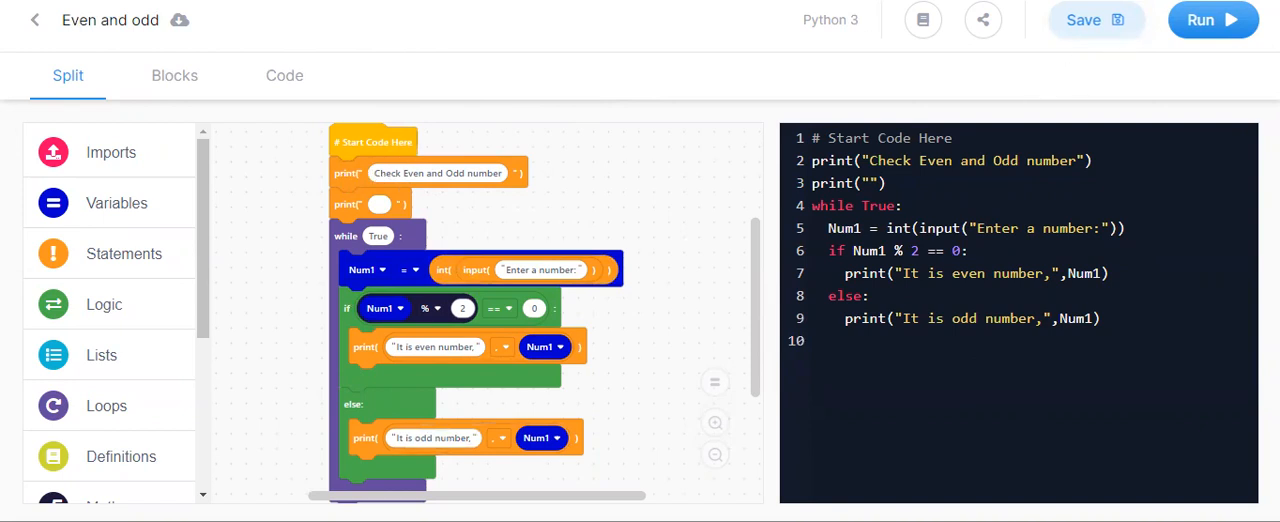
- Run the even-or-odd program and enter 34, then 235, to see even and odd results
{"action": "left_click", "coordinate": [1213, 20]}
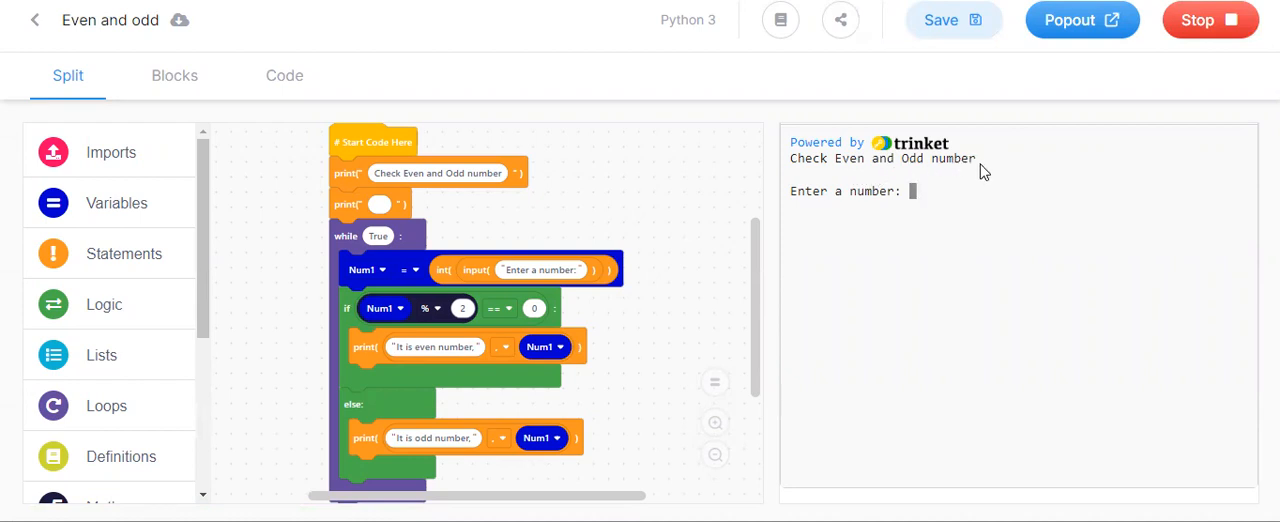
{"action": "mouse_move", "coordinate": [980, 172]}
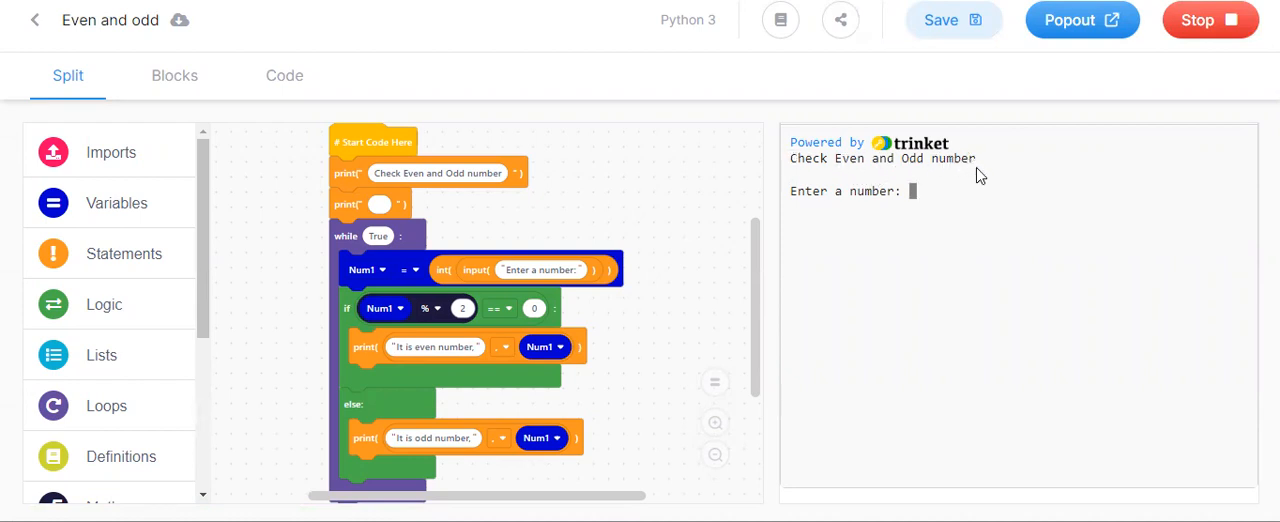
{"action": "mouse_move", "coordinate": [918, 198]}
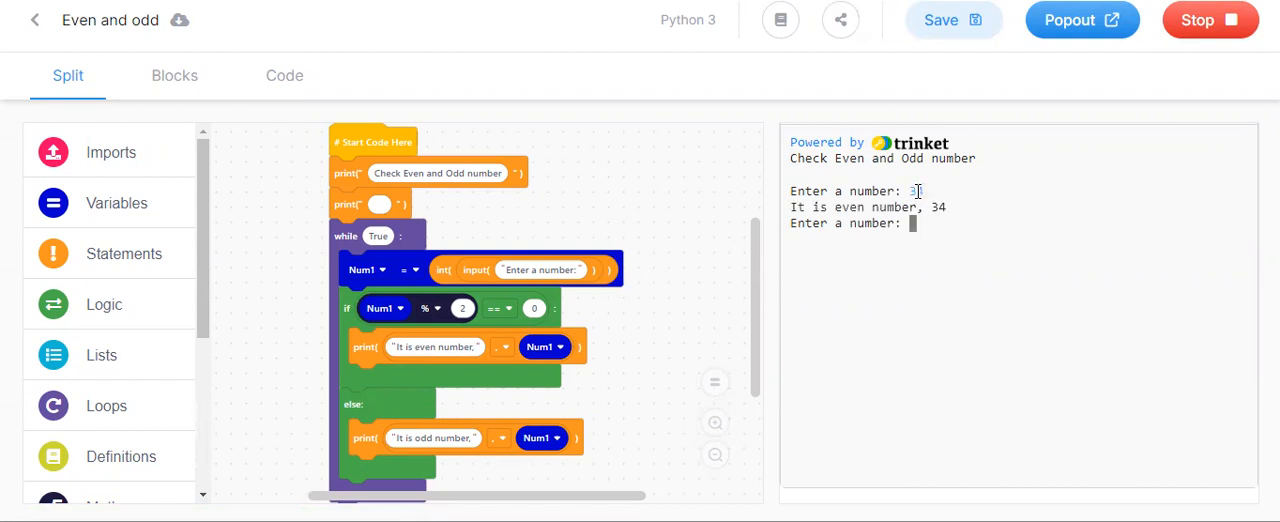
{"action": "type", "text": "34"}
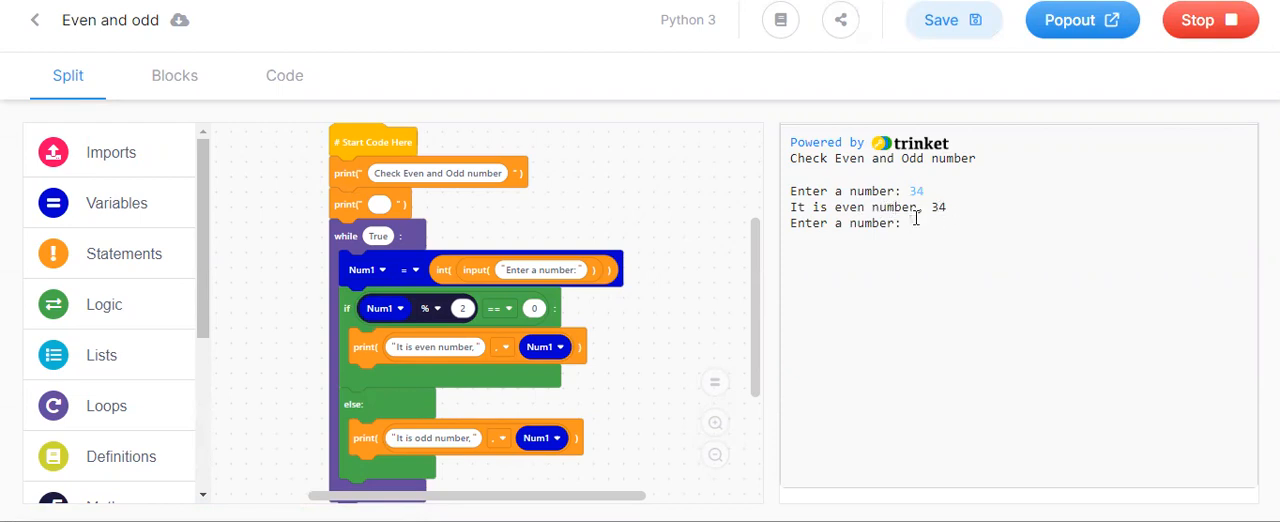
{"action": "type", "text": "235"}
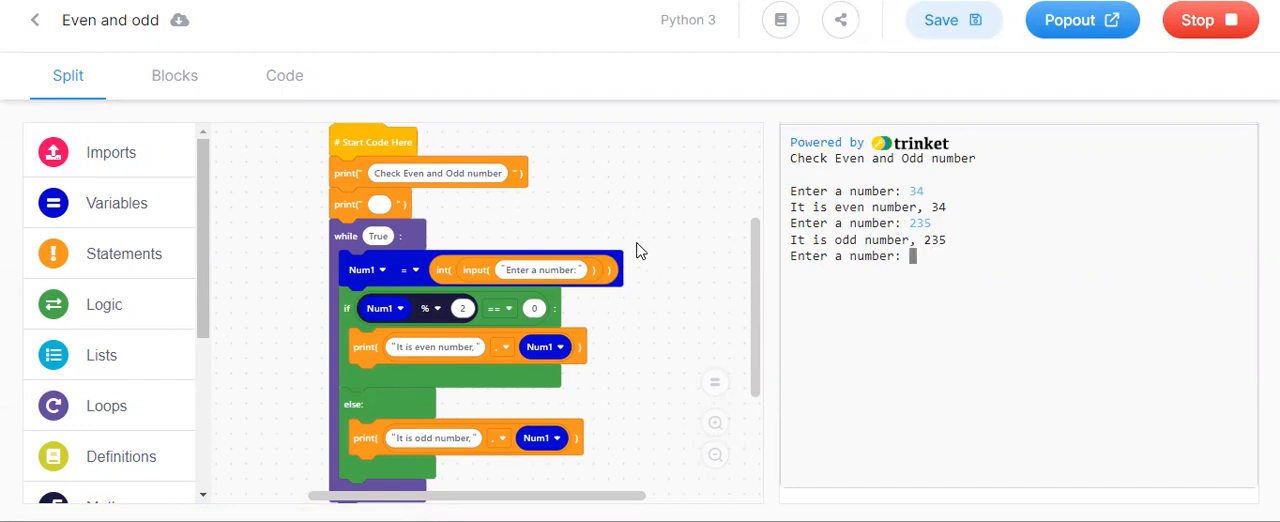
{"action": "mouse_move", "coordinate": [808, 180]}
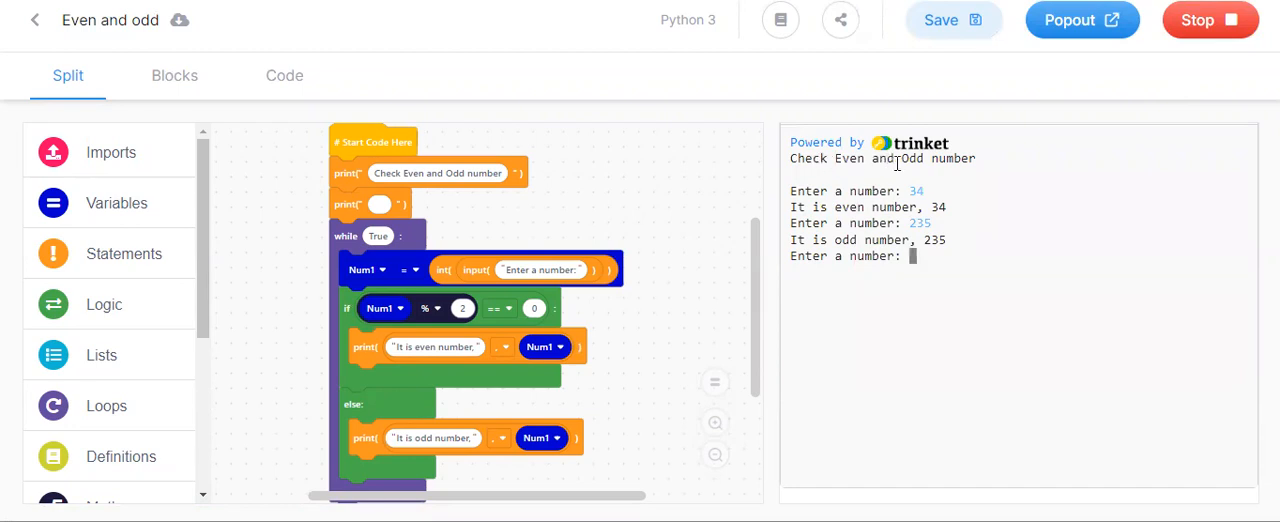
{"action": "mouse_move", "coordinate": [847, 186]}
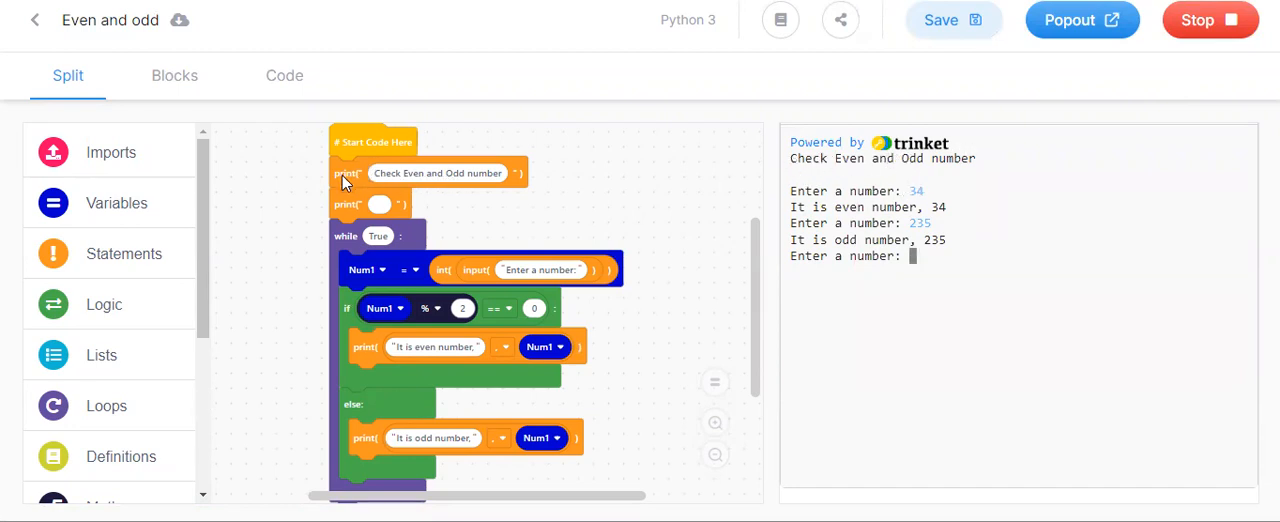
{"action": "mouse_move", "coordinate": [370, 173]}
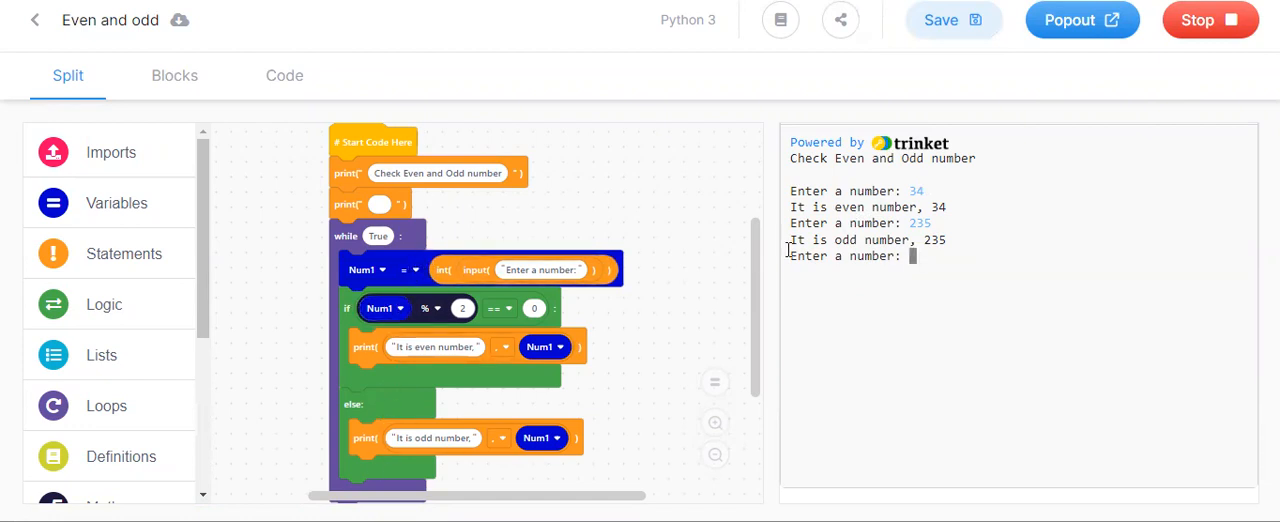
{"action": "mouse_move", "coordinate": [418, 221]}
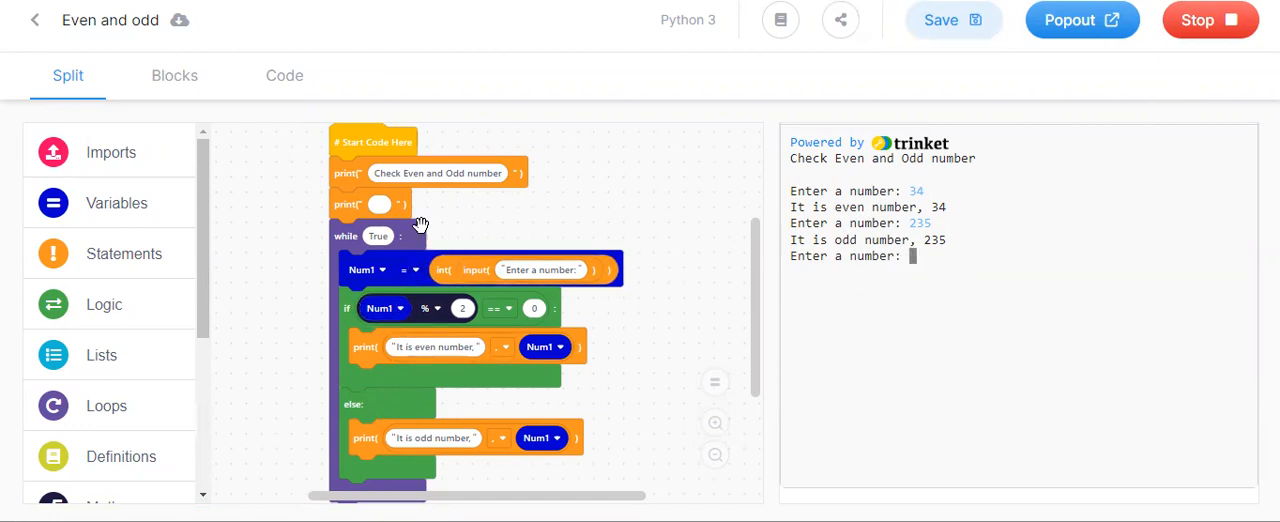
{"action": "mouse_move", "coordinate": [405, 278]}
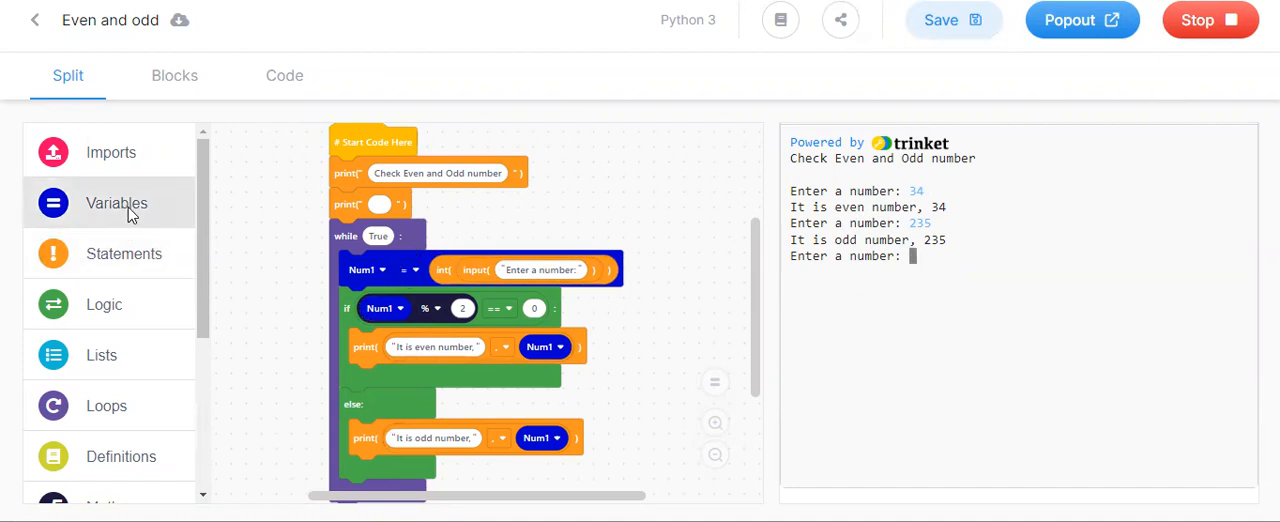
- Browse the Variables blocks and cancel the new-variable prompt without creating one
{"action": "left_click", "coordinate": [116, 202]}
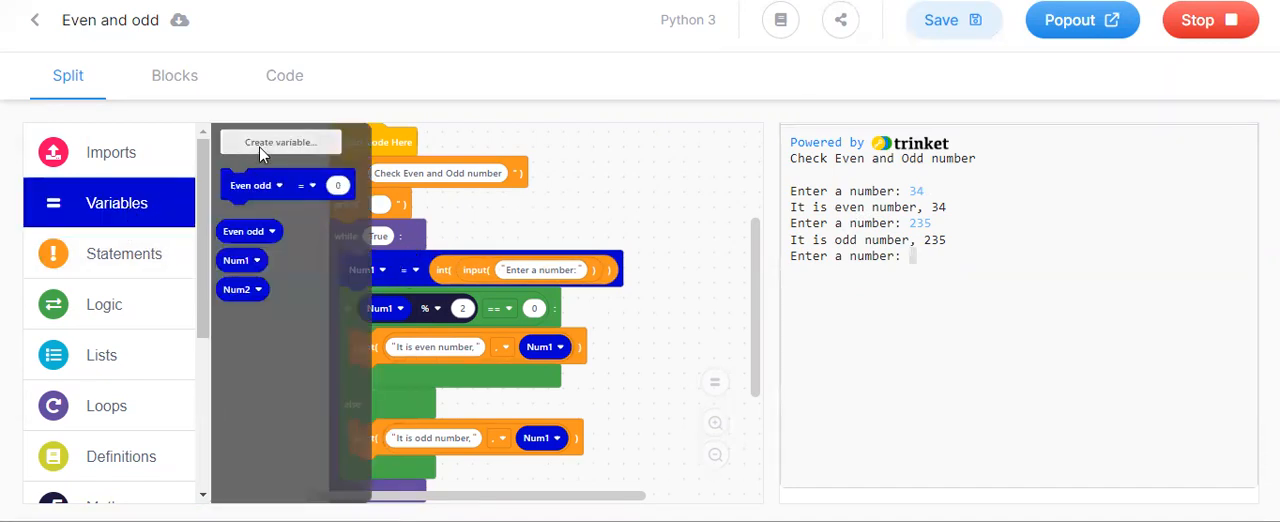
{"action": "left_click", "coordinate": [279, 141]}
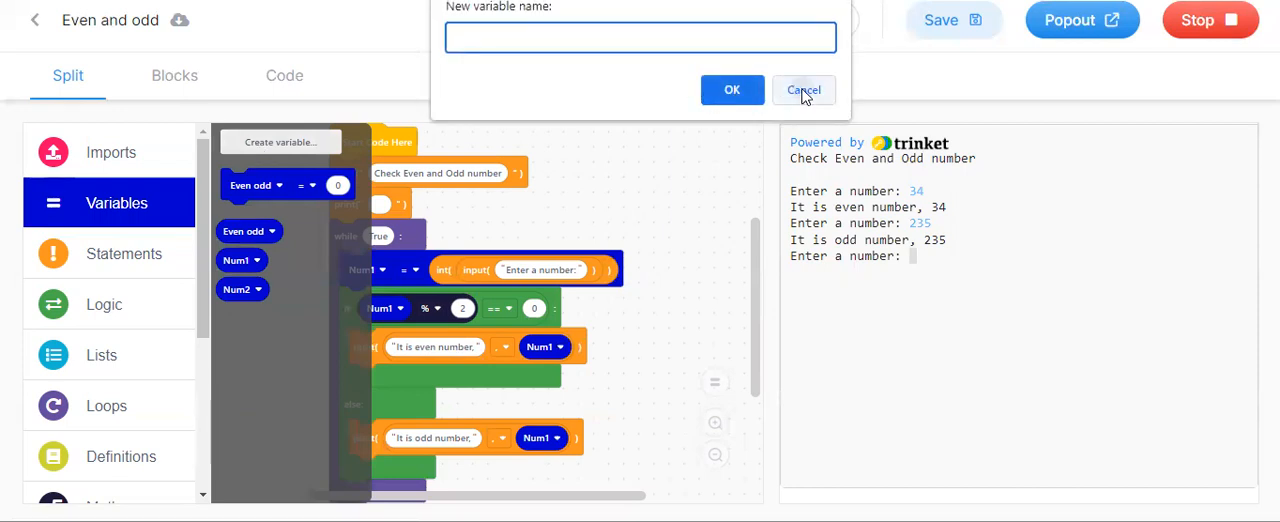
{"action": "left_click", "coordinate": [803, 89]}
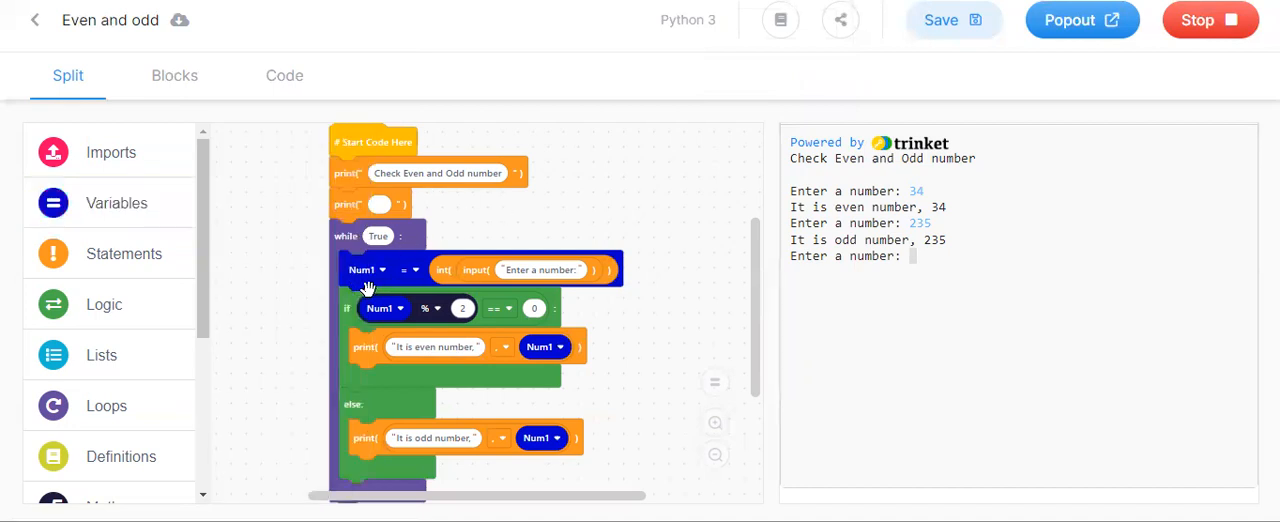
- Browse the Statements blocks, then show the Logic blocks with if, elif and else
{"action": "scroll", "scroll_direction": "down", "scroll_amount": 3}
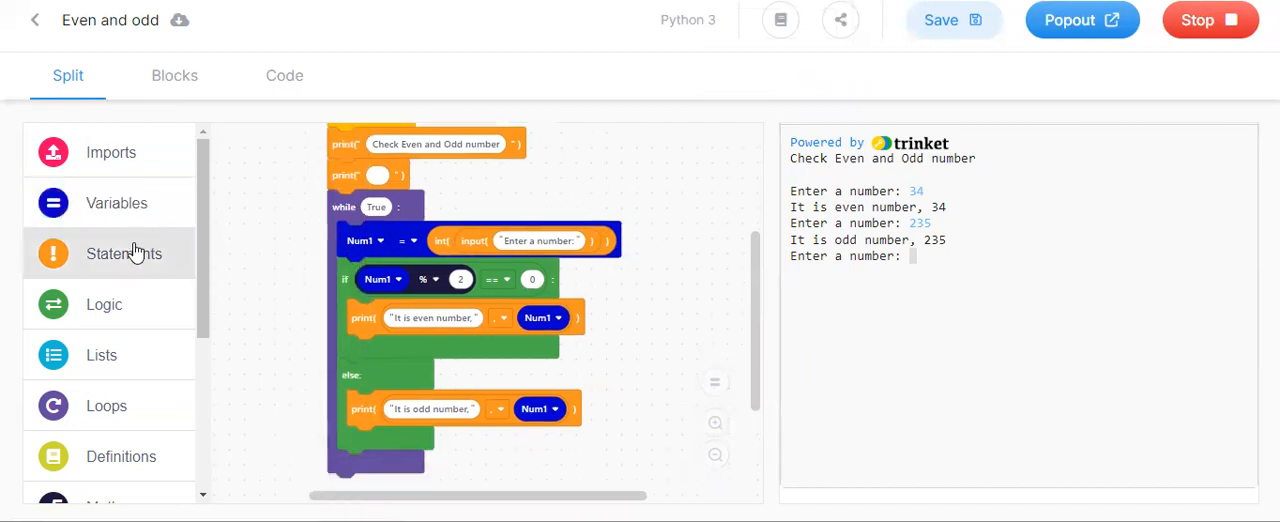
{"action": "left_click", "coordinate": [124, 253]}
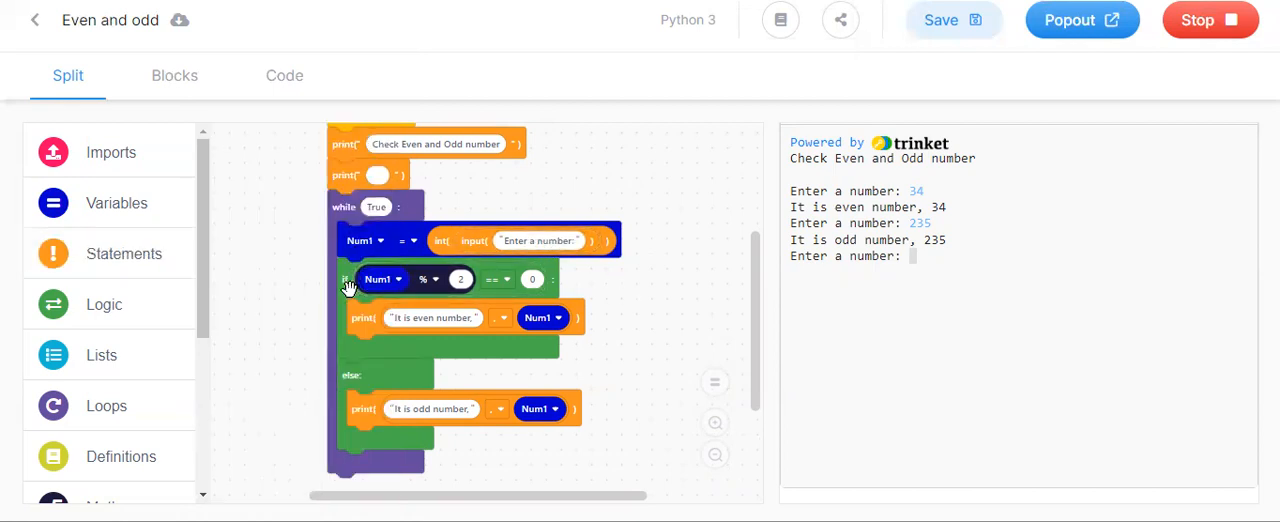
{"action": "left_click", "coordinate": [104, 304]}
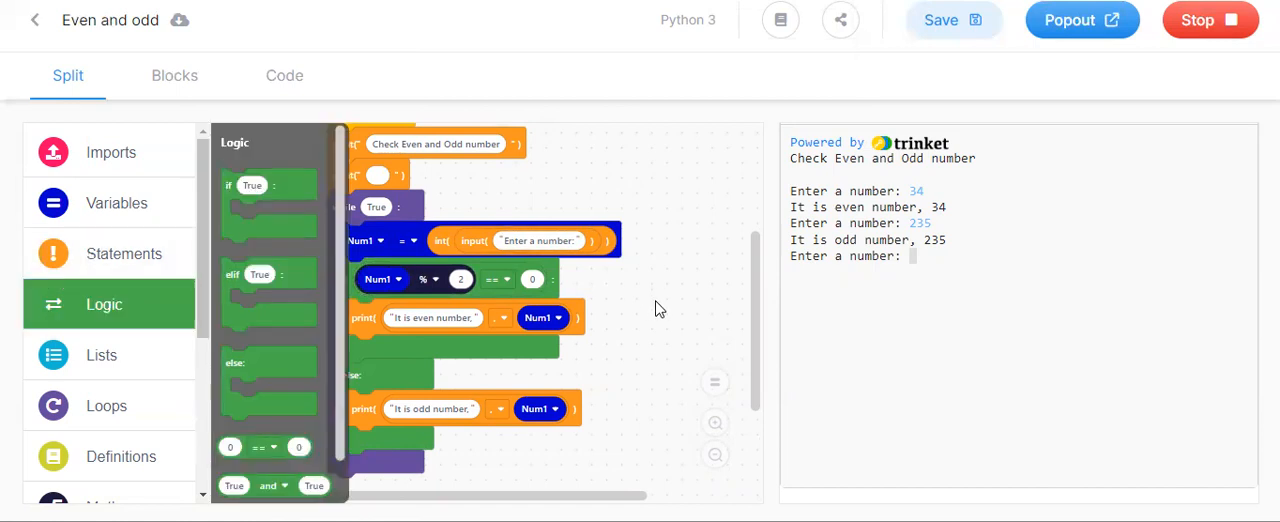
{"action": "scroll", "scroll_direction": "down", "scroll_amount": 3}
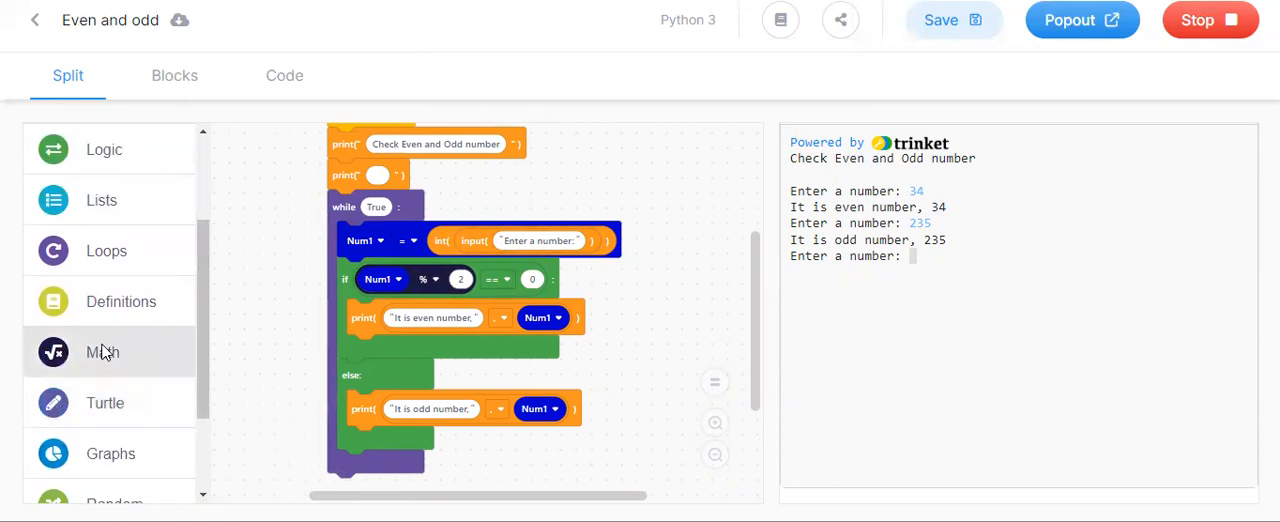
{"action": "left_click", "coordinate": [102, 352]}
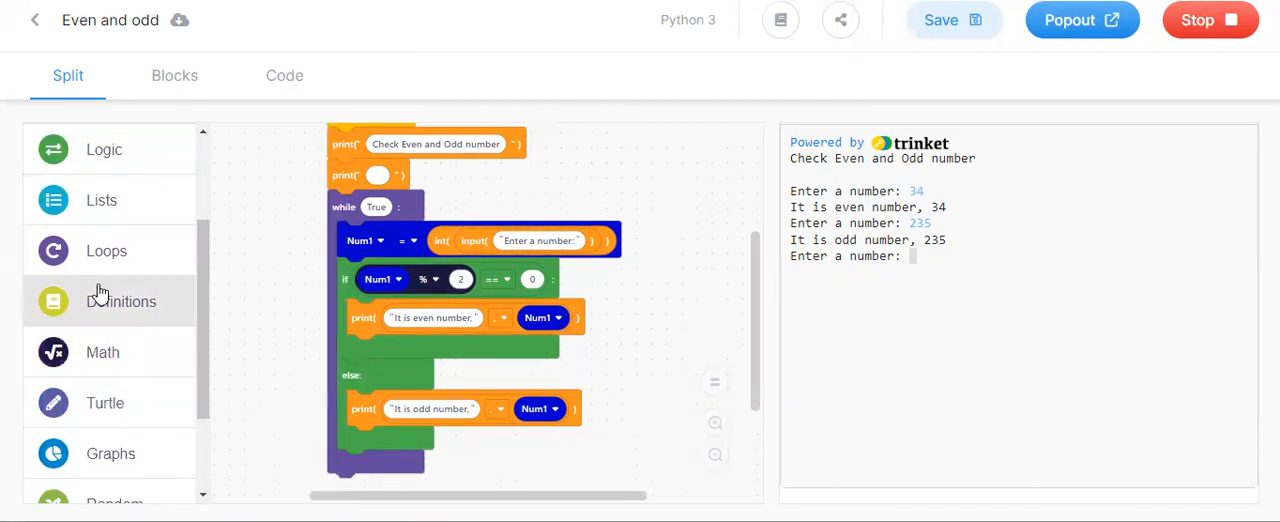
{"action": "left_click", "coordinate": [116, 202]}
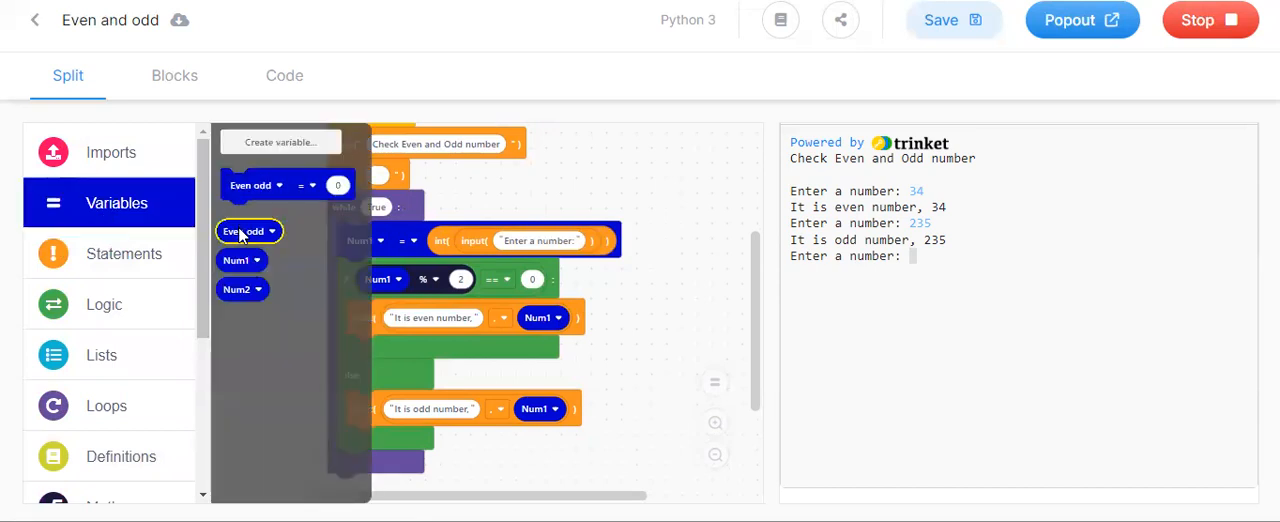
{"action": "mouse_move", "coordinate": [242, 260]}
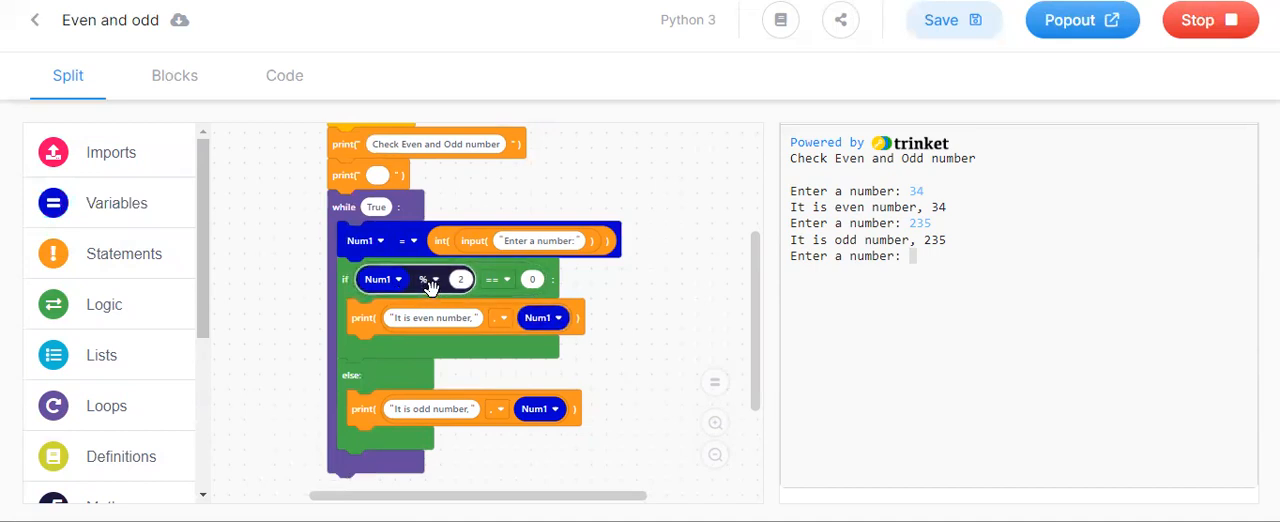
{"action": "left_click", "coordinate": [425, 279]}
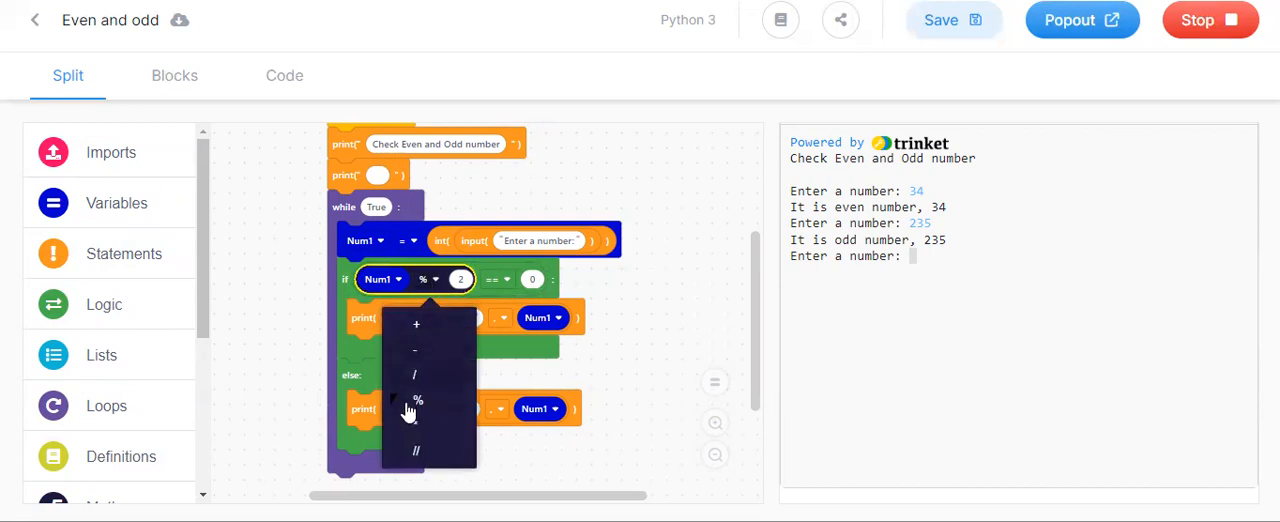
{"action": "mouse_move", "coordinate": [420, 371]}
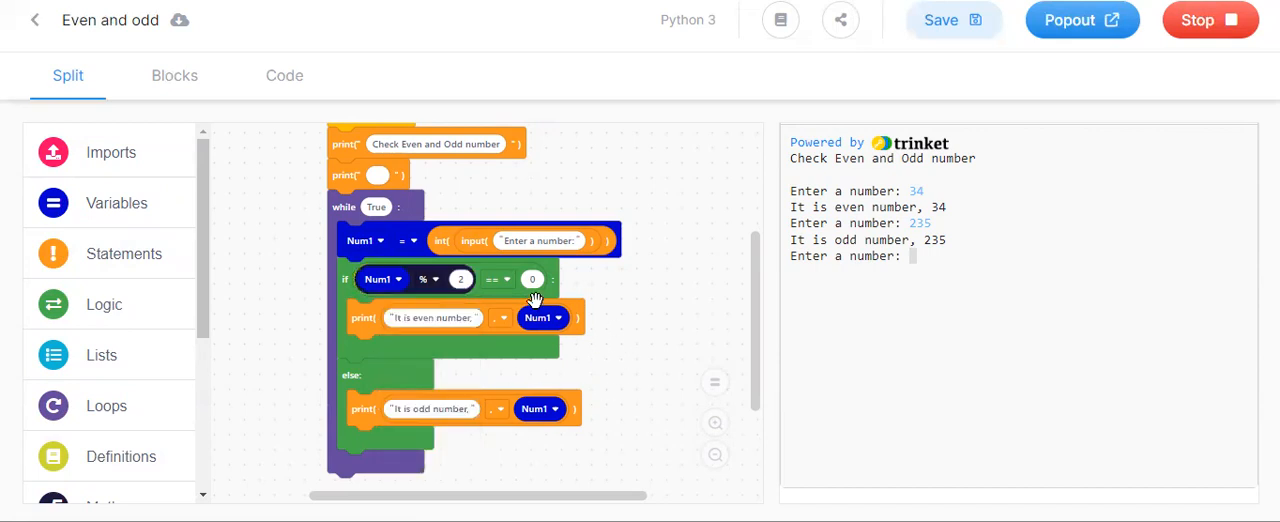
{"action": "mouse_move", "coordinate": [593, 195]}
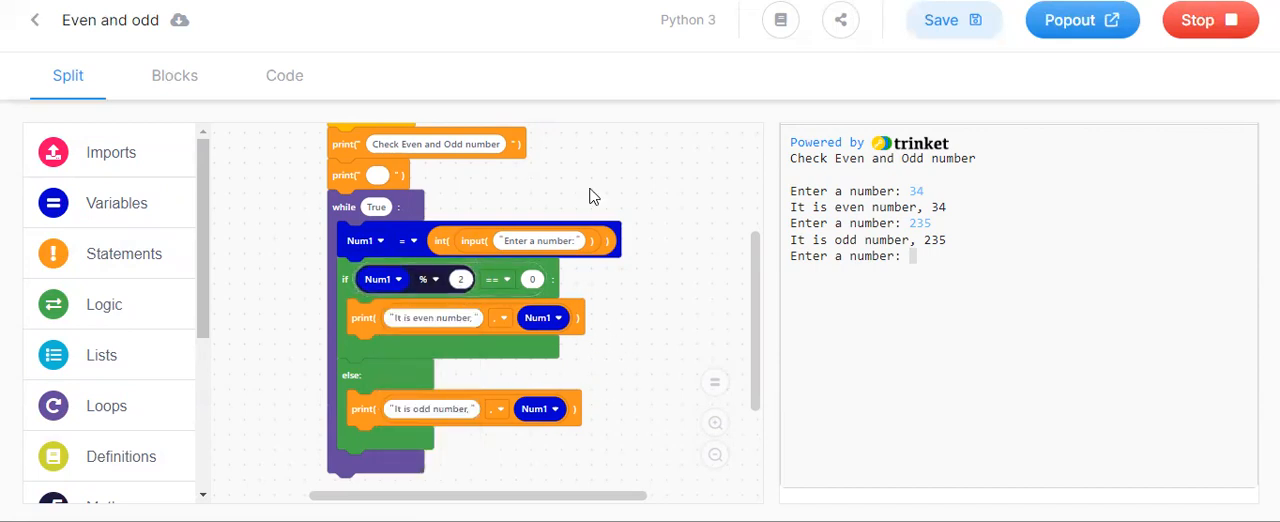
{"action": "mouse_move", "coordinate": [460, 279]}
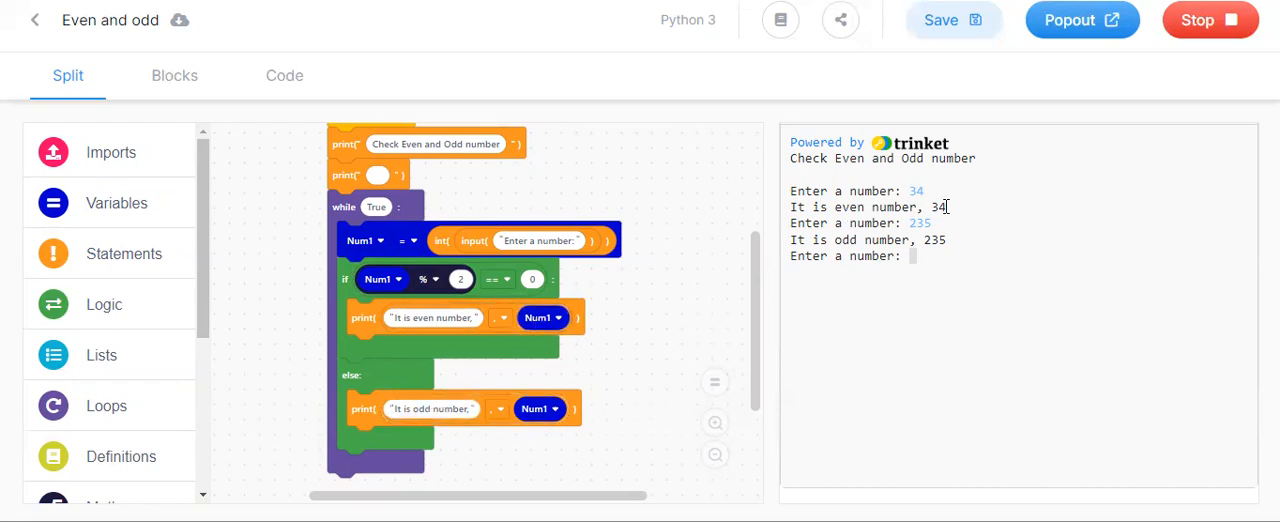
{"action": "double_click", "coordinate": [919, 222]}
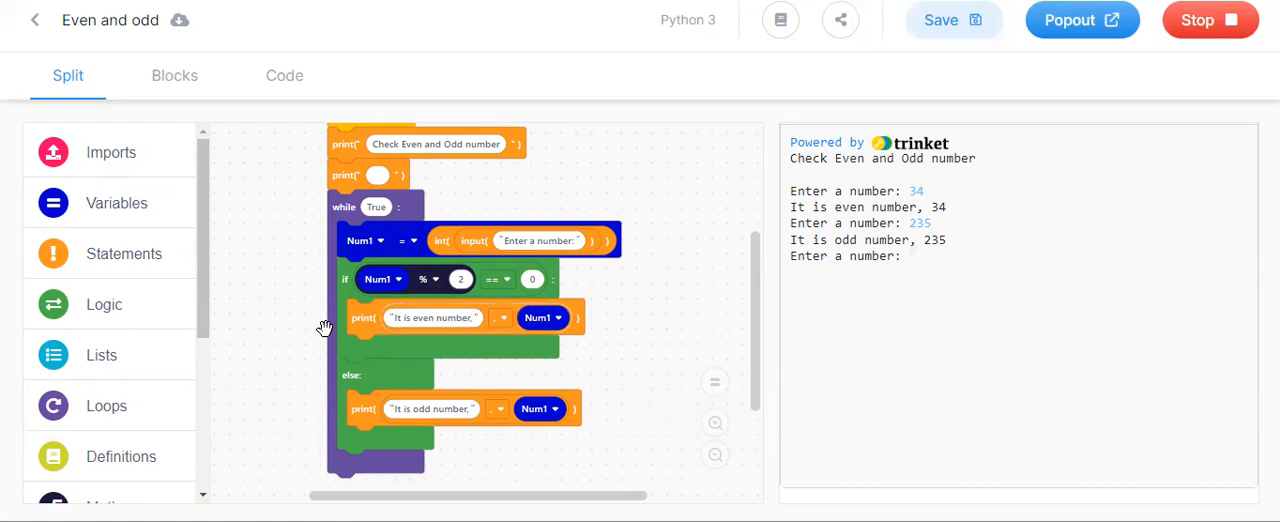
{"action": "left_click", "coordinate": [124, 253]}
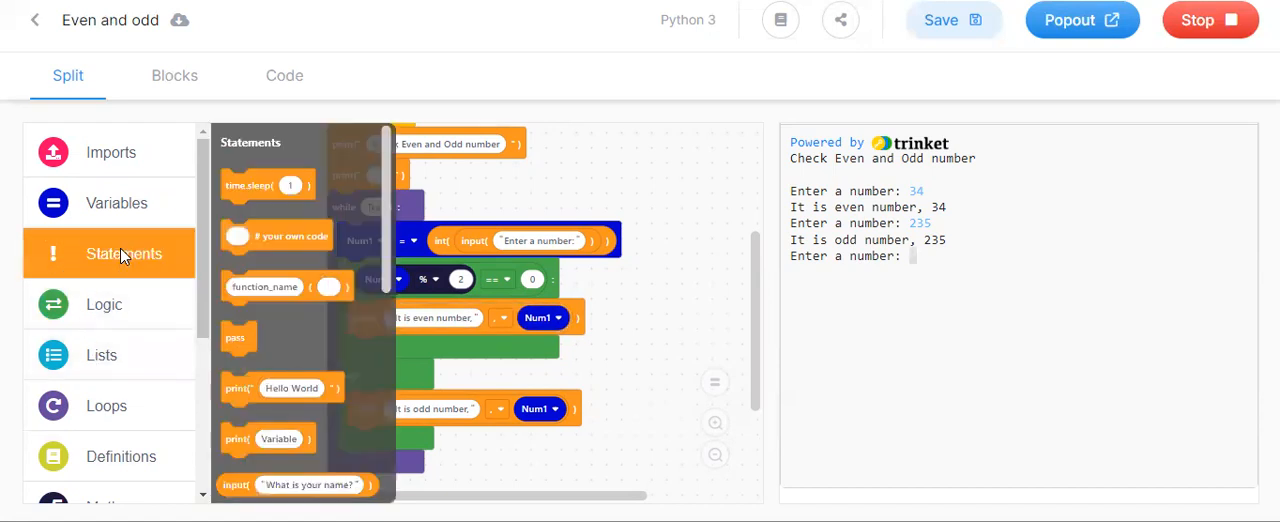
{"action": "scroll", "scroll_direction": "down", "scroll_amount": 3}
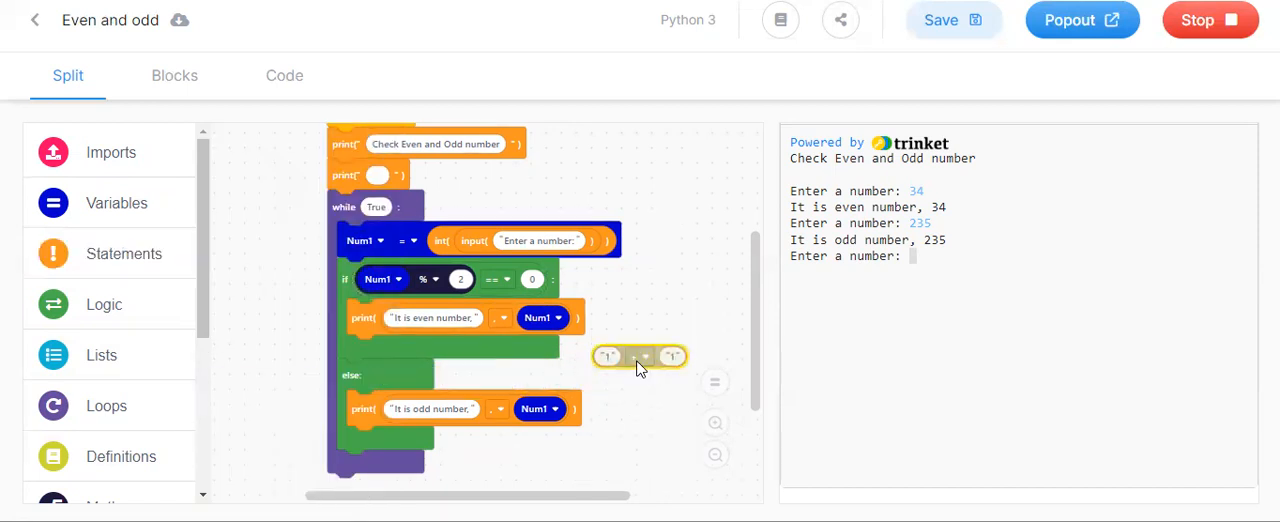
{"action": "left_click", "coordinate": [642, 356]}
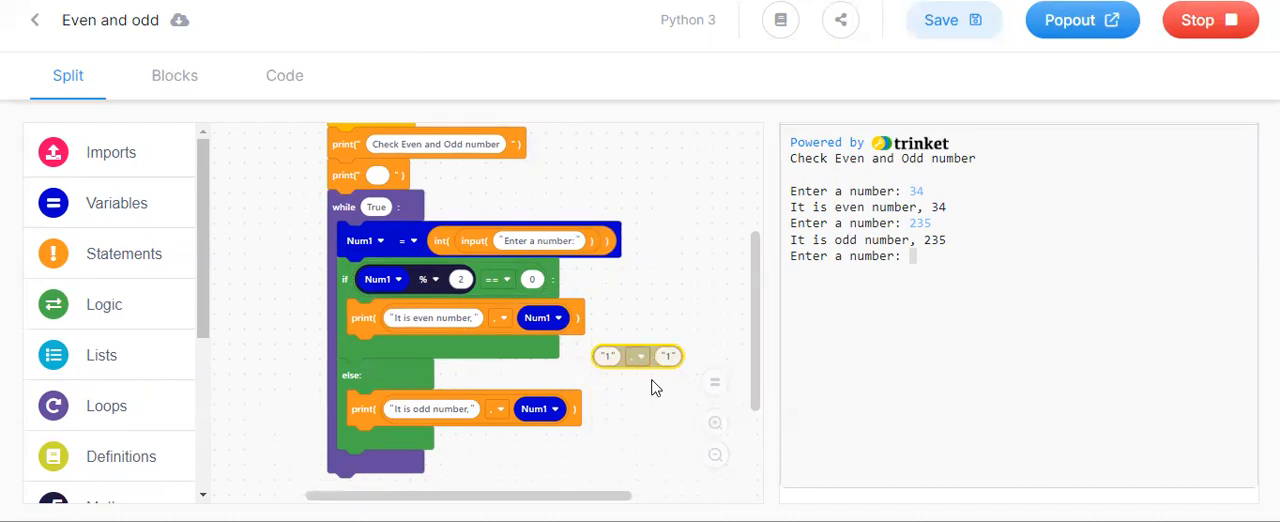
{"action": "left_click", "coordinate": [116, 203]}
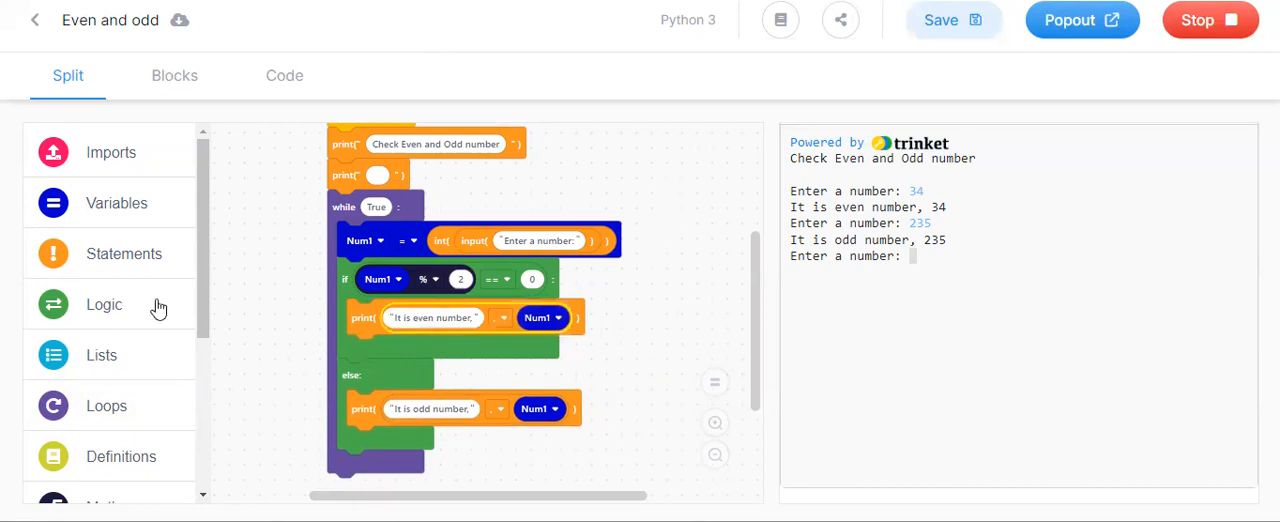
{"action": "left_click", "coordinate": [124, 253]}
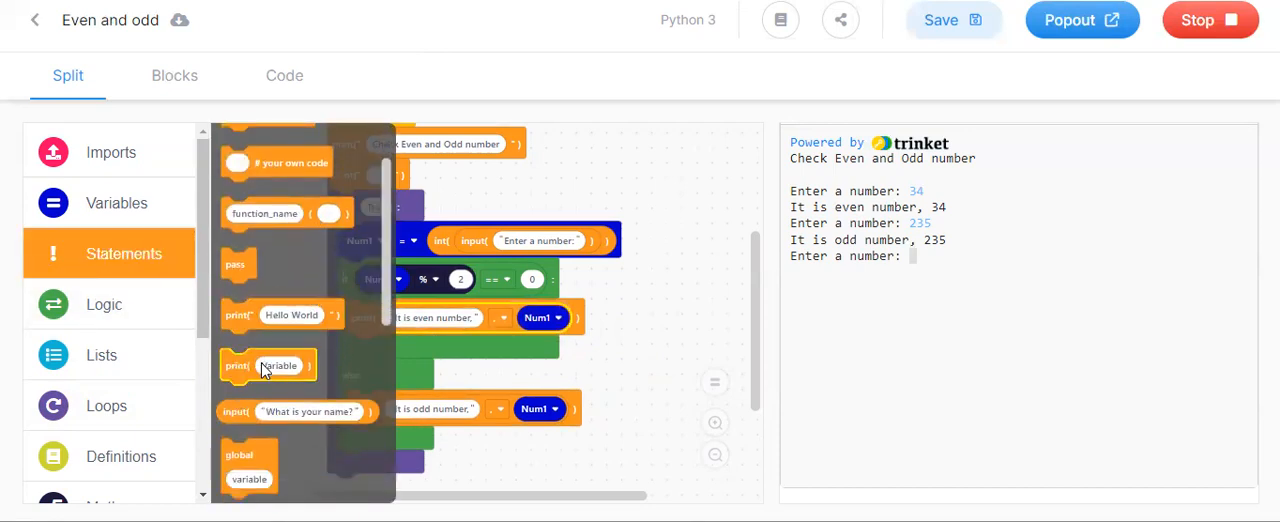
{"action": "mouse_move", "coordinate": [460, 222]}
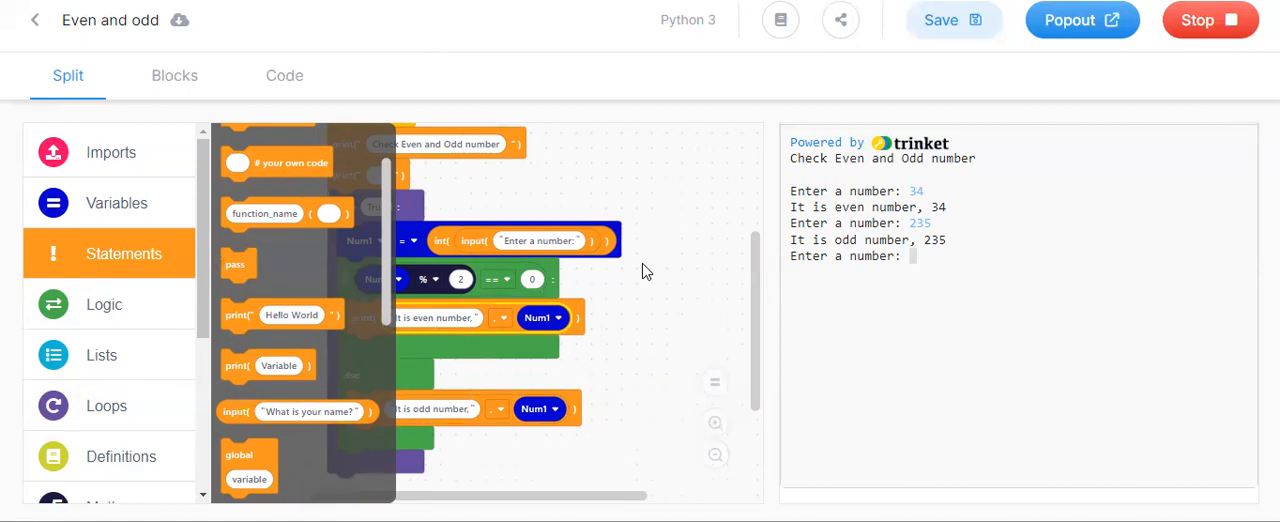
{"action": "left_click", "coordinate": [124, 253]}
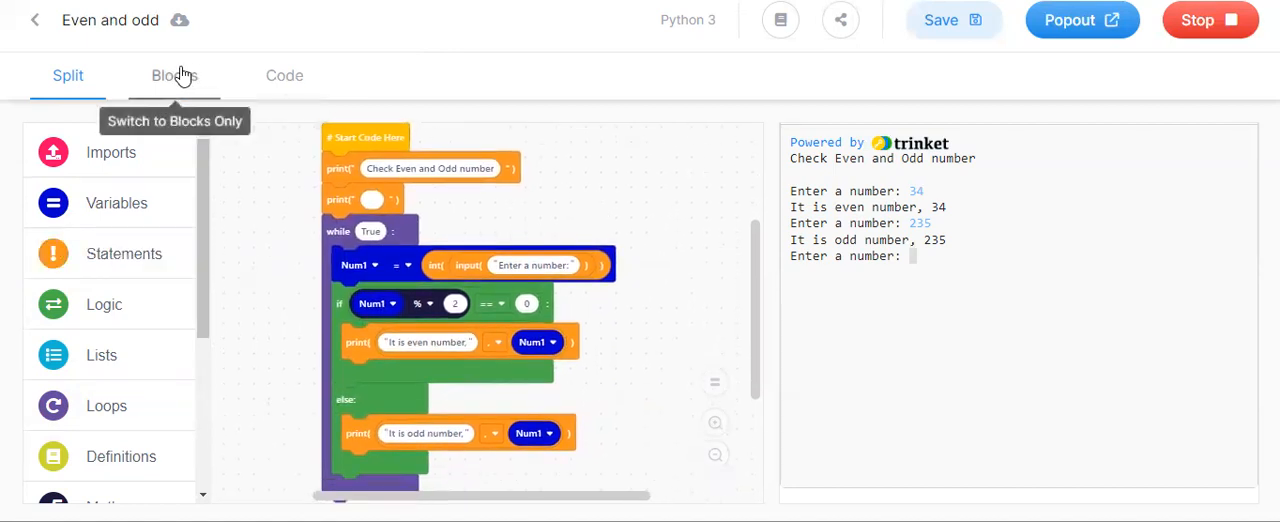
{"action": "mouse_move", "coordinate": [603, 248]}
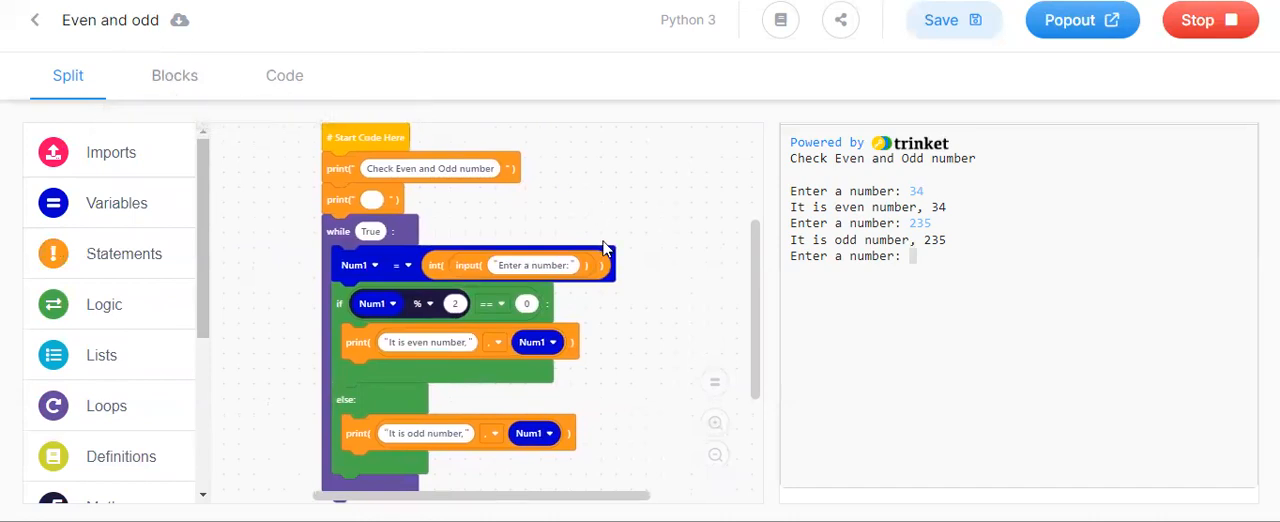